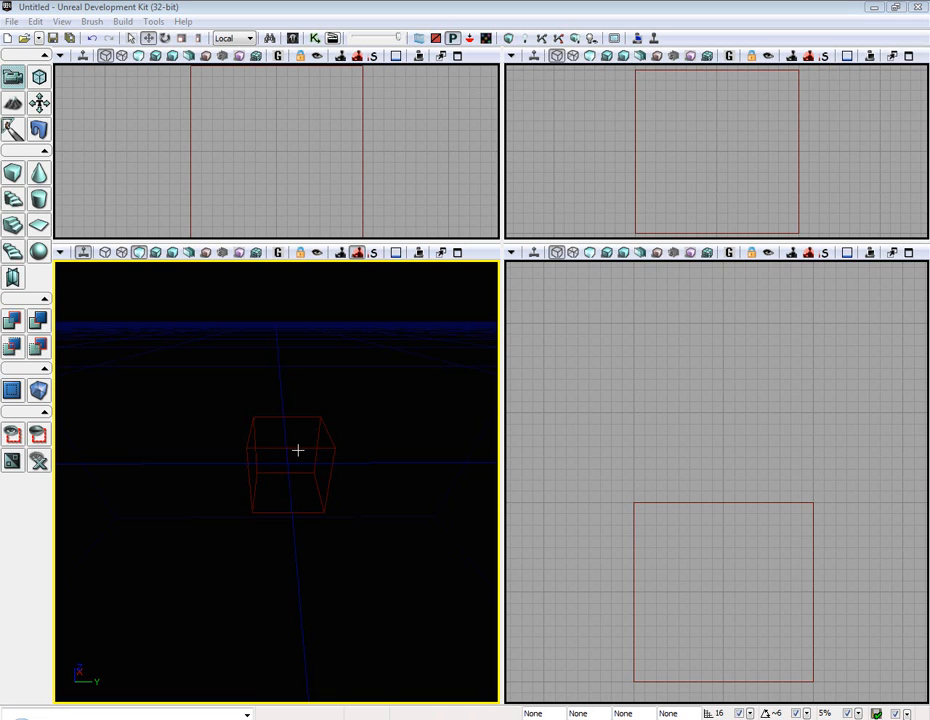
mouse_move(40, 78)
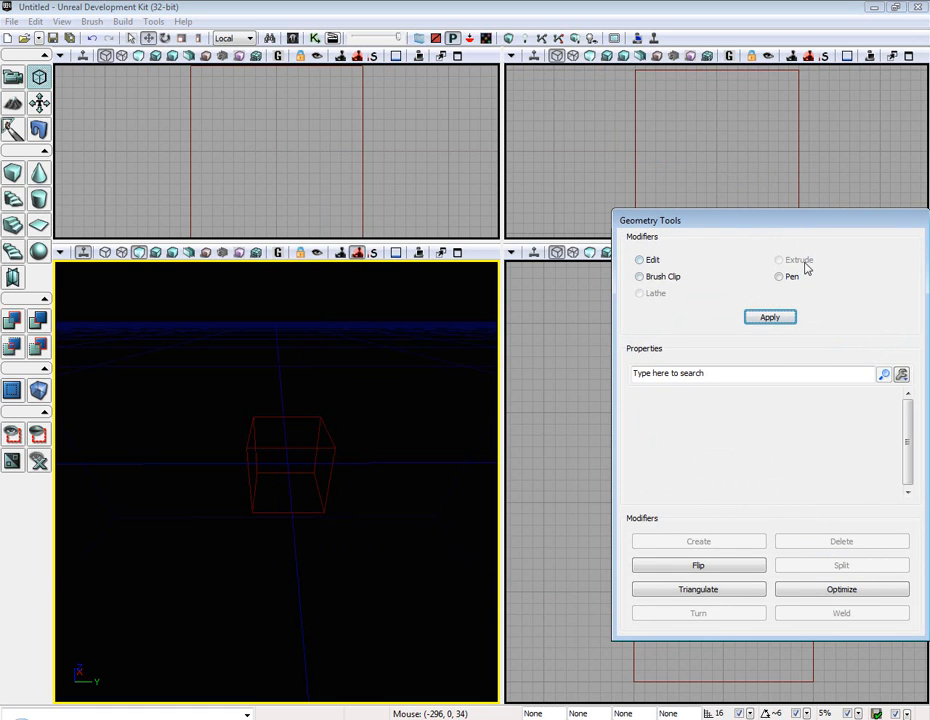
Choose the Edit modifier in Geometry Tools for the cube build brush
click(779, 276)
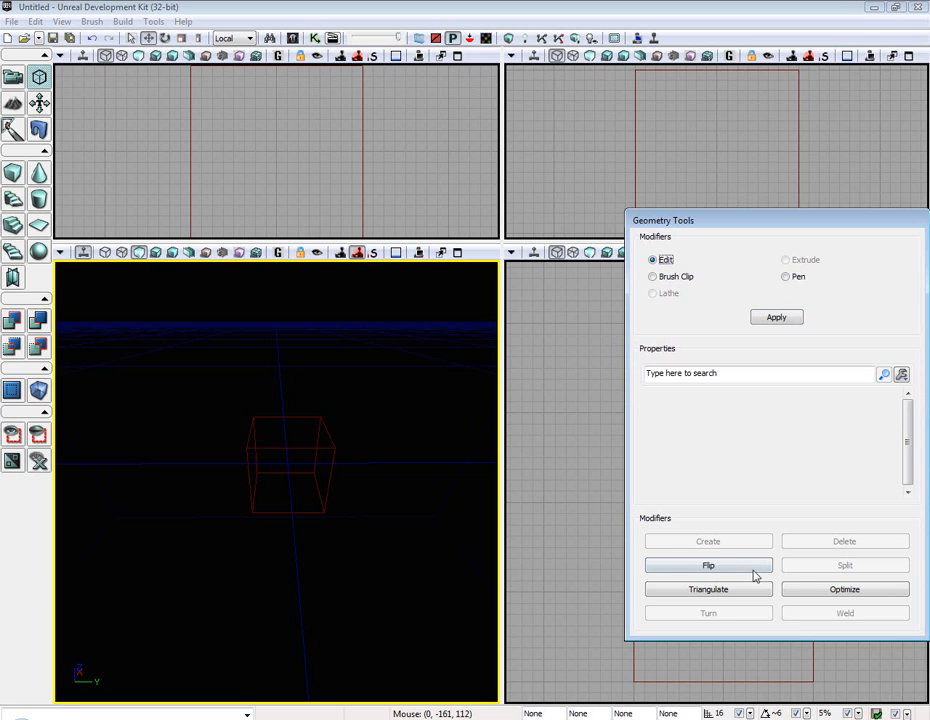
mouse_move(772, 605)
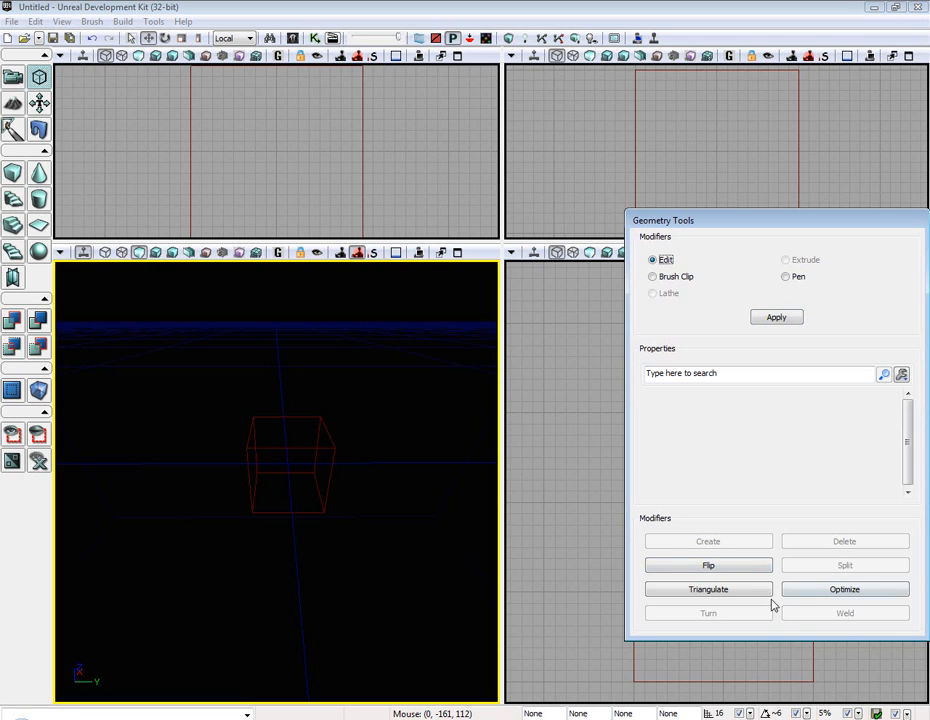
mouse_move(840, 557)
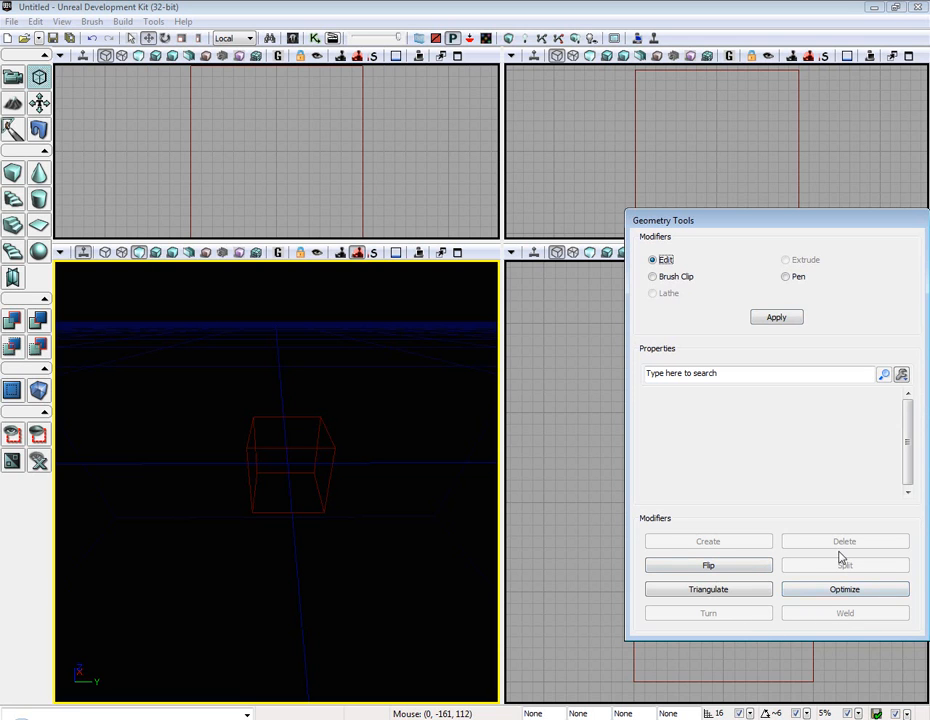
Select a face of the cube build brush in the perspective view and flip it
drag(663, 220, 601, 245)
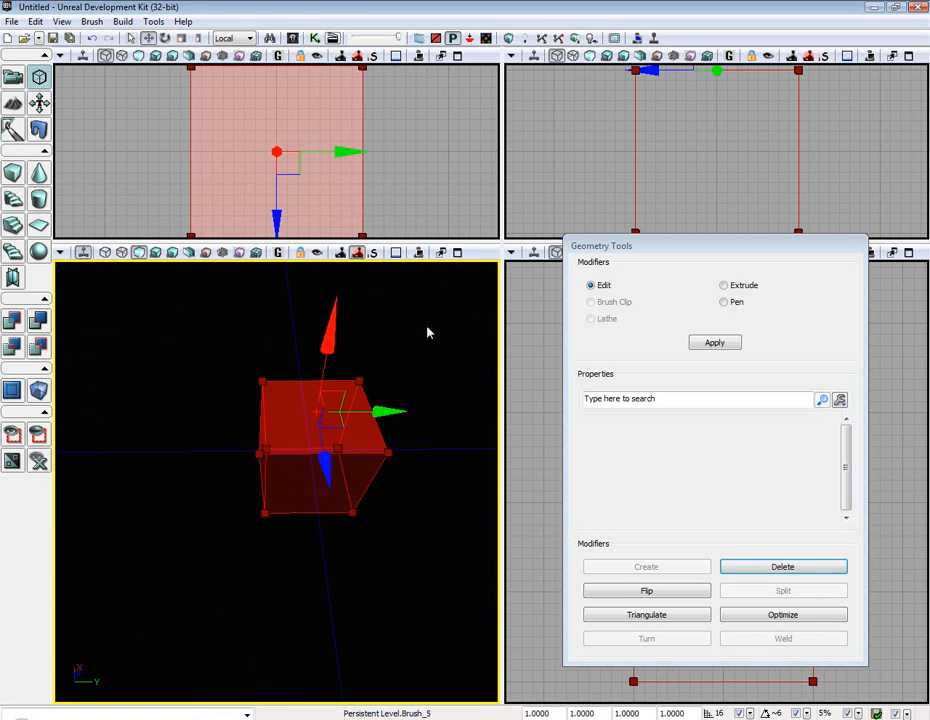
click(646, 590)
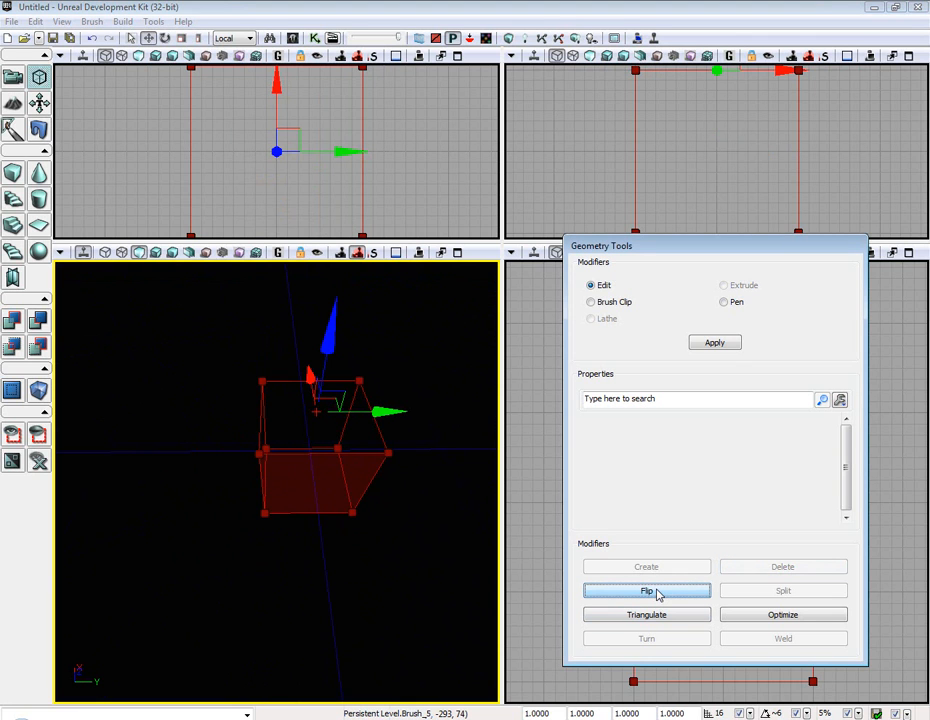
click(646, 590)
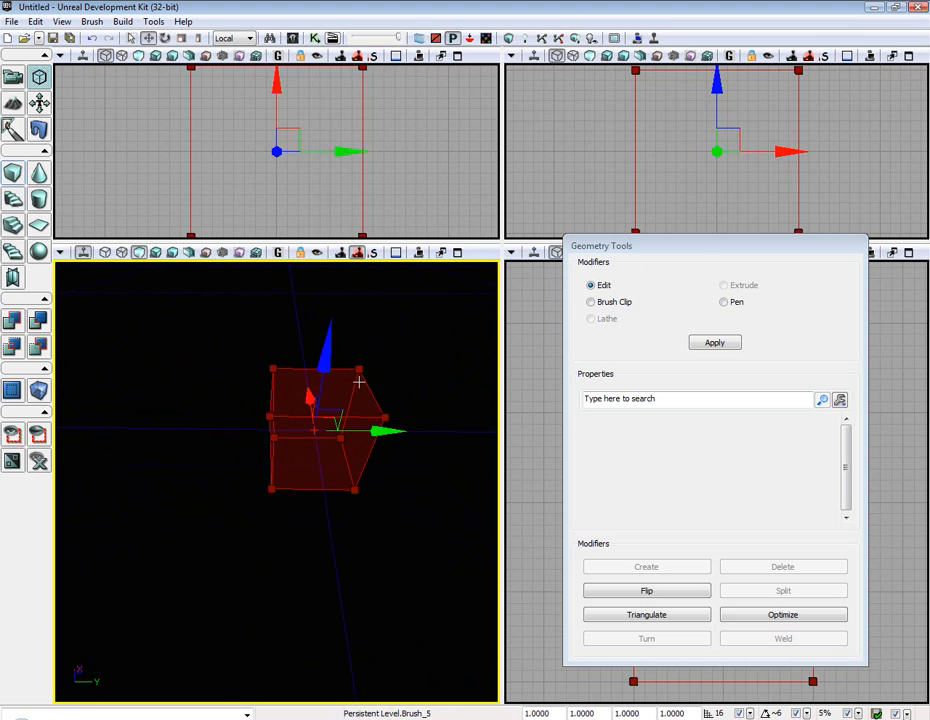
click(724, 285)
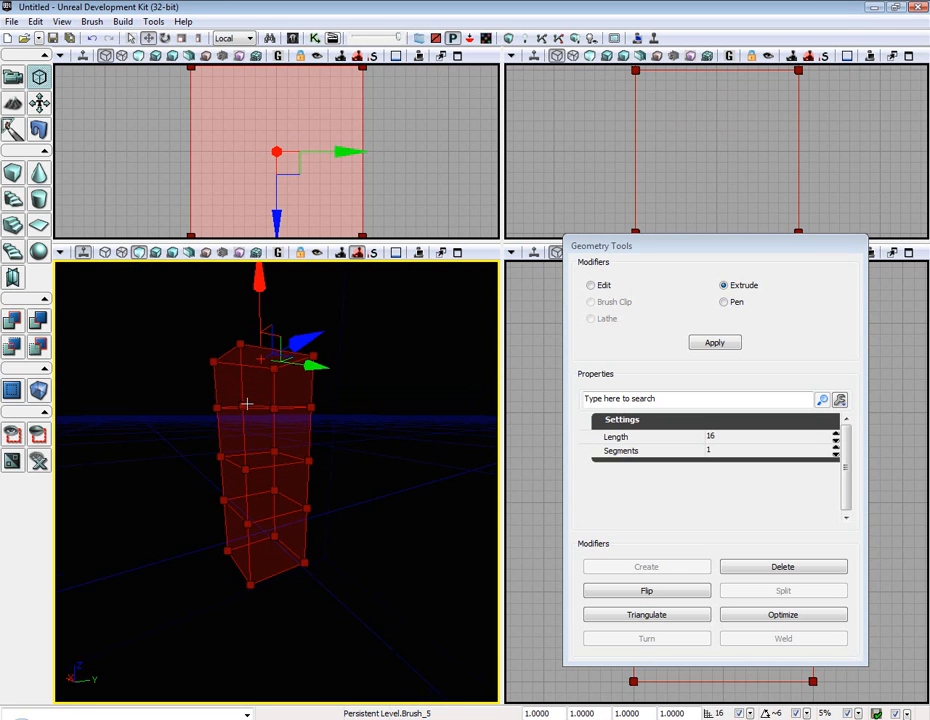
click(724, 302)
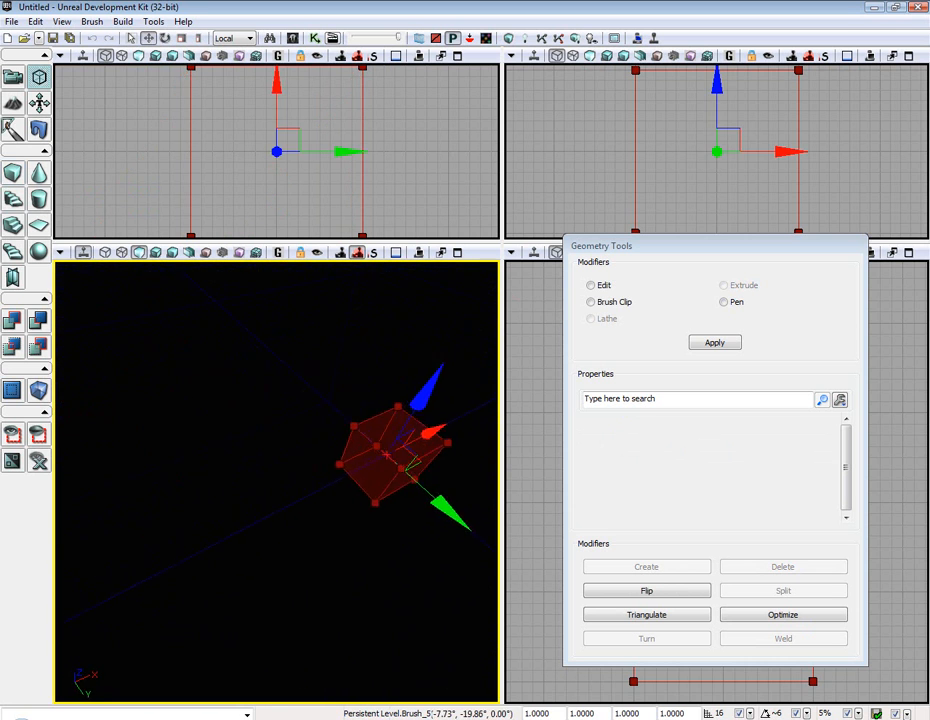
Activate the Top viewport and click empty space to deselect the brush vertices
click(590, 302)
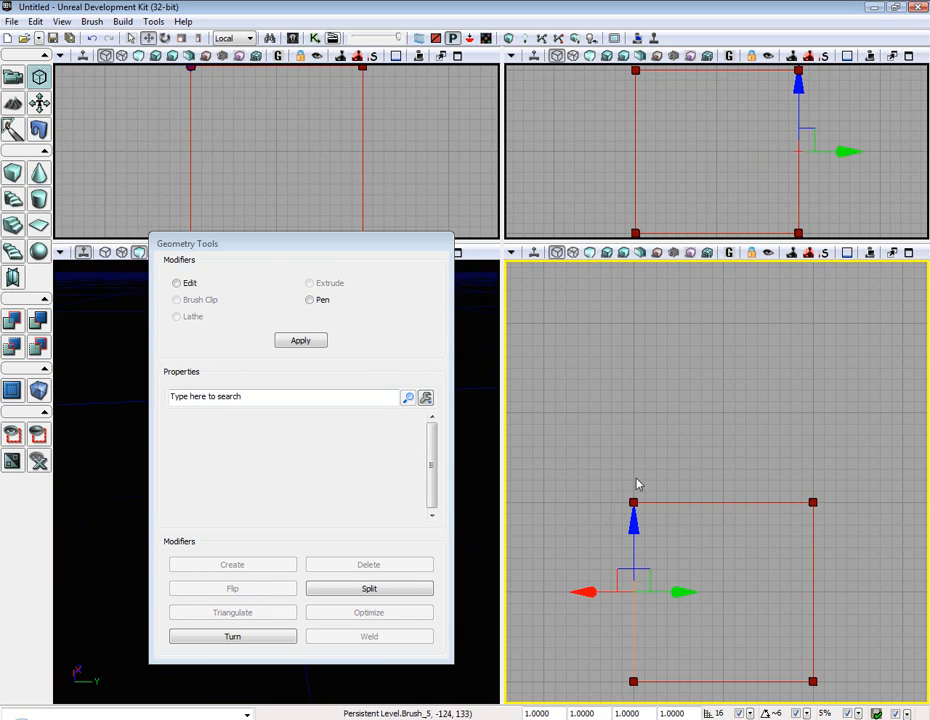
click(176, 300)
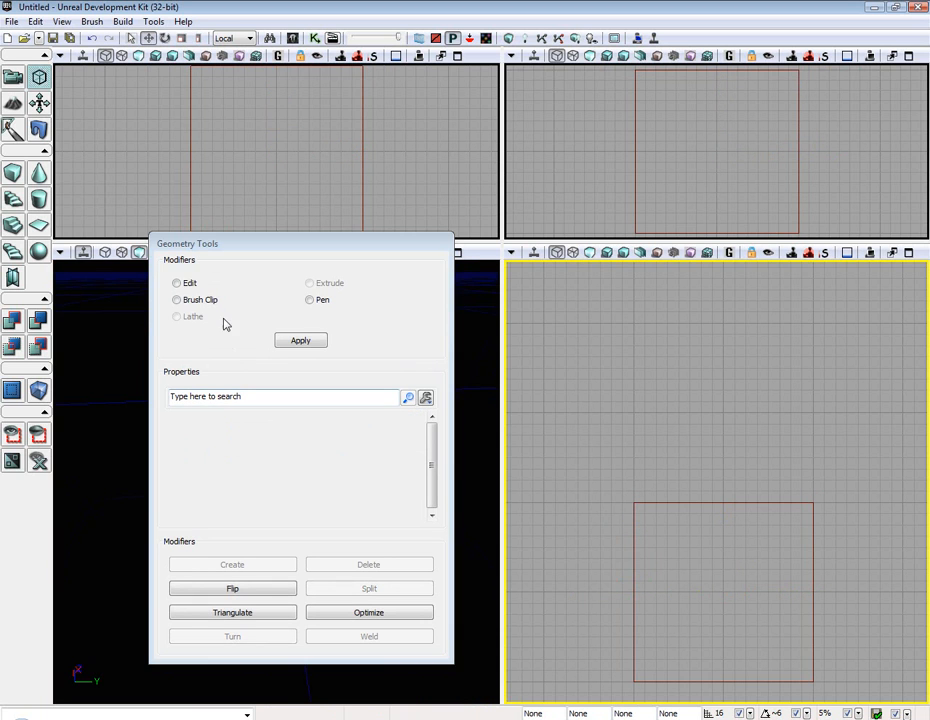
click(177, 299)
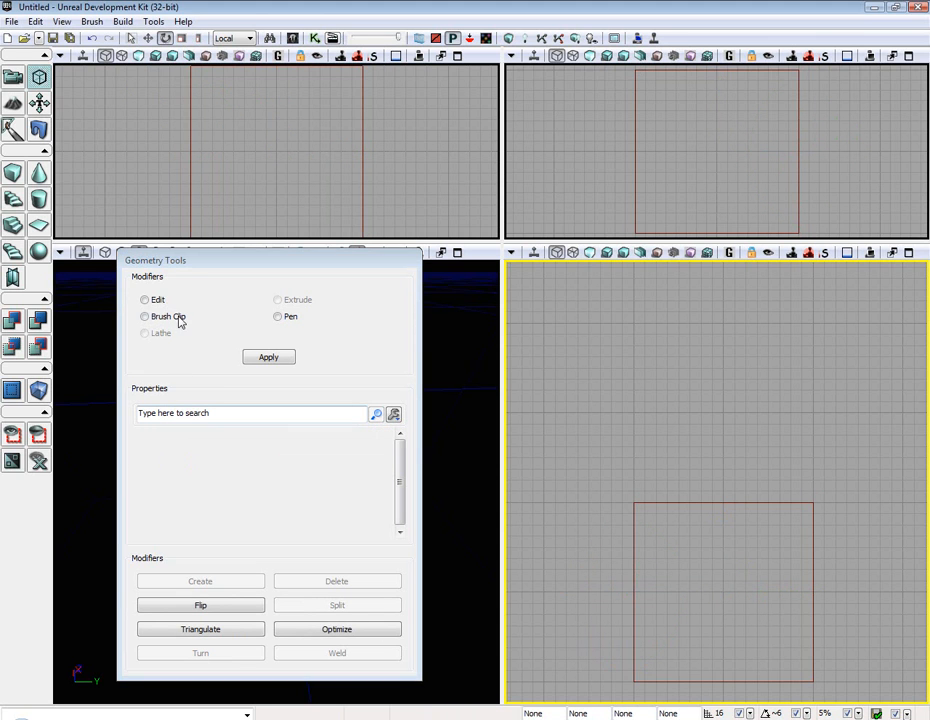
With Brush Clip, draw and angle a diagonal cutting line across the brush in the Top view
click(145, 316)
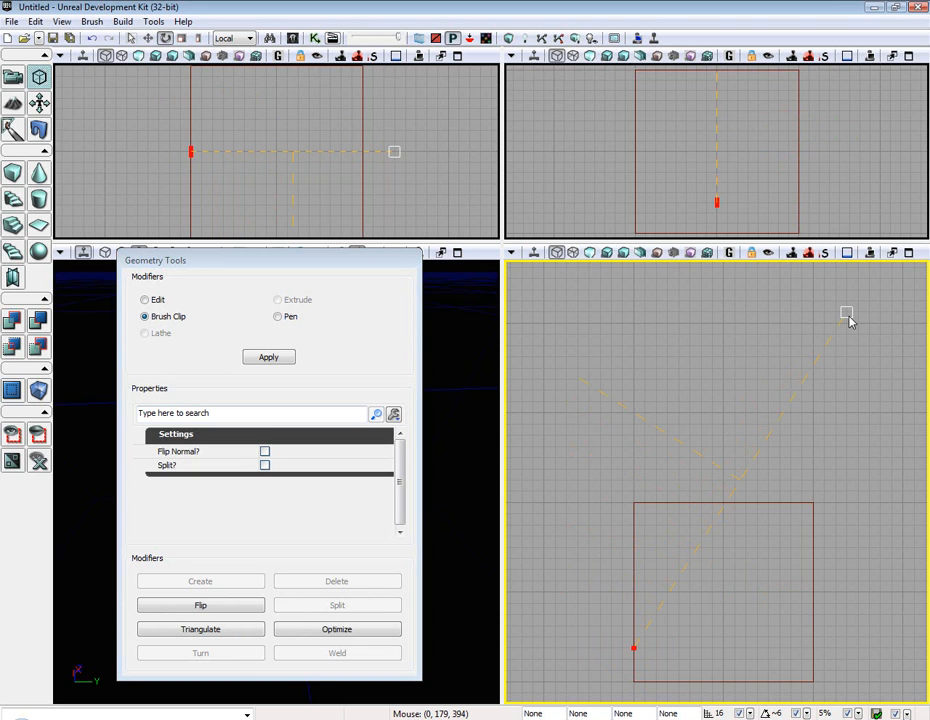
drag(846, 313, 779, 401)
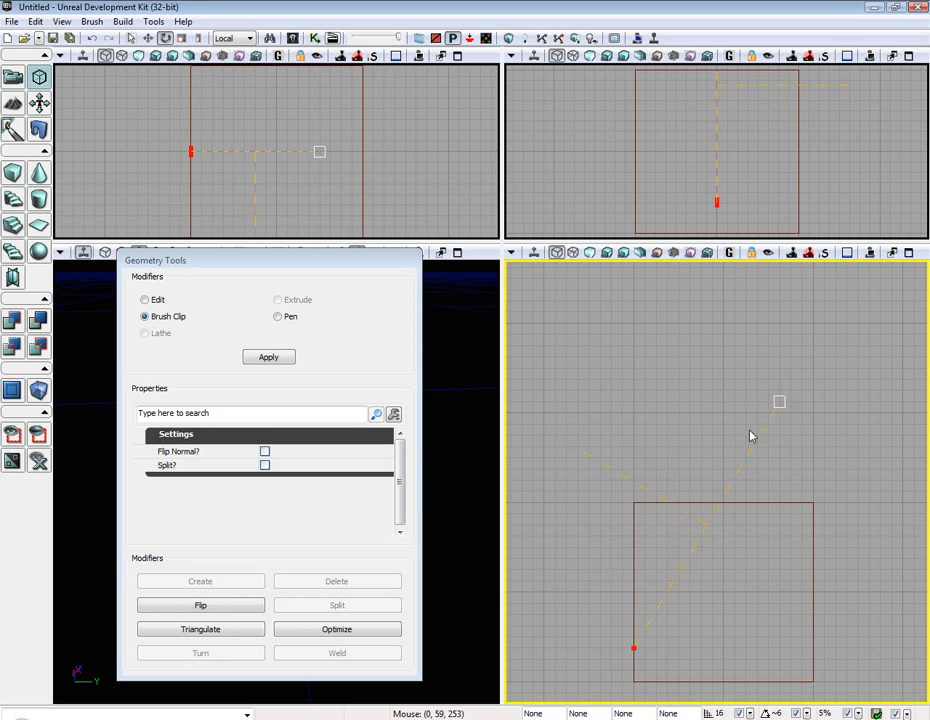
drag(779, 401, 723, 502)
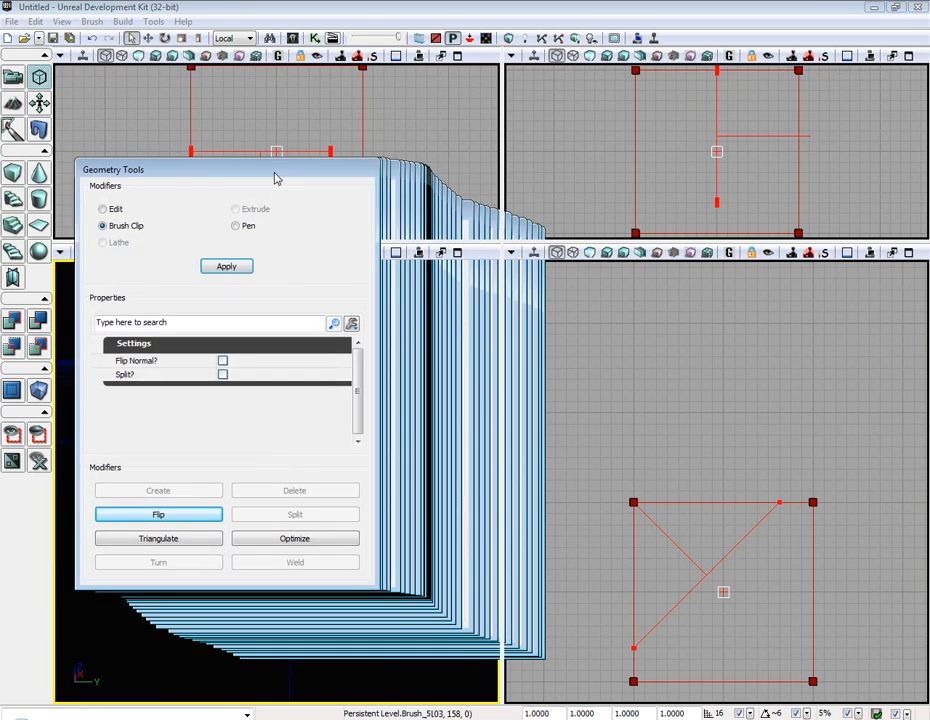
Draw a multi-sided polygon with Pen in the Top view and close it to extrude
click(232, 225)
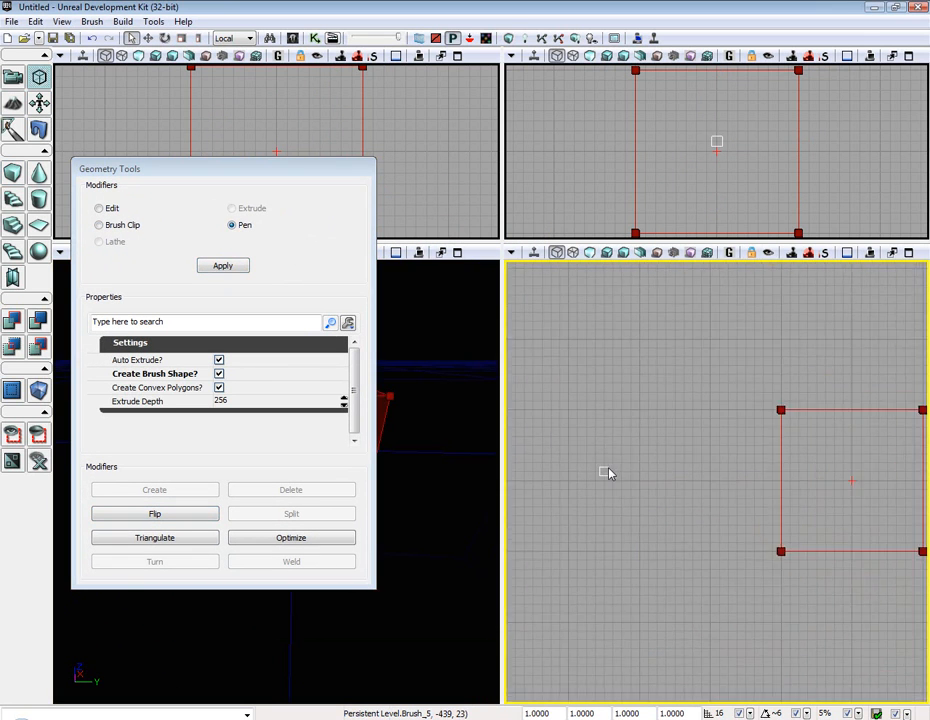
click(218, 373)
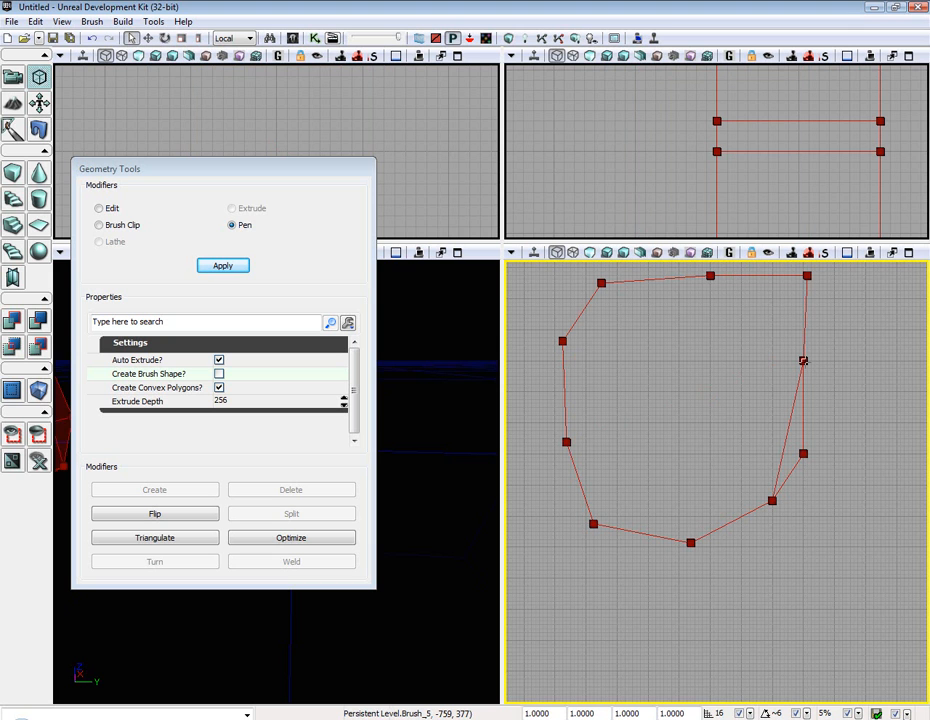
drag(110, 168, 513, 179)
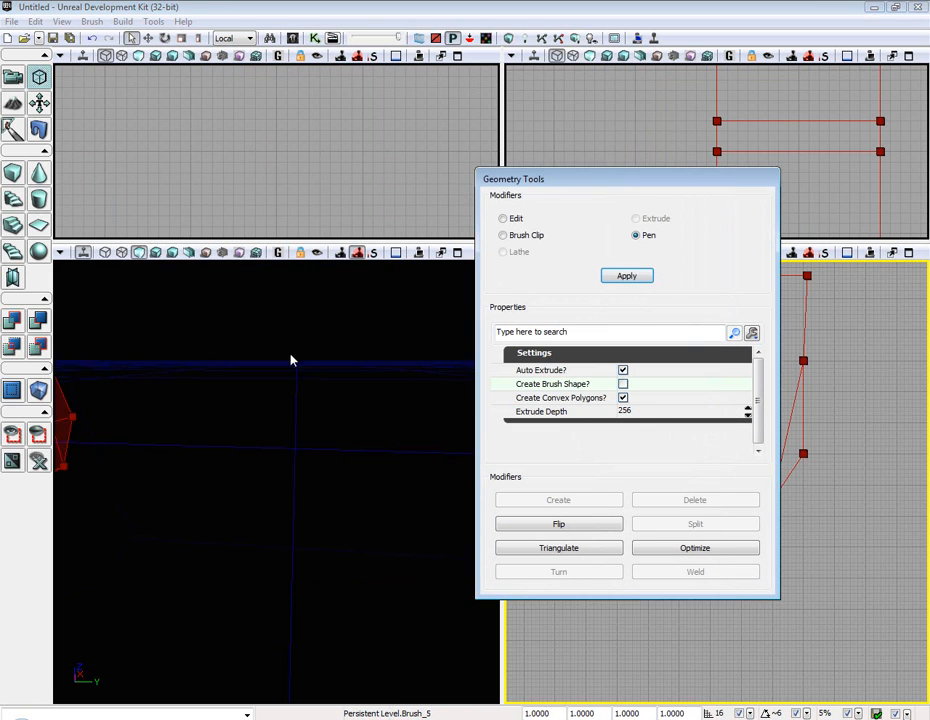
click(626, 275)
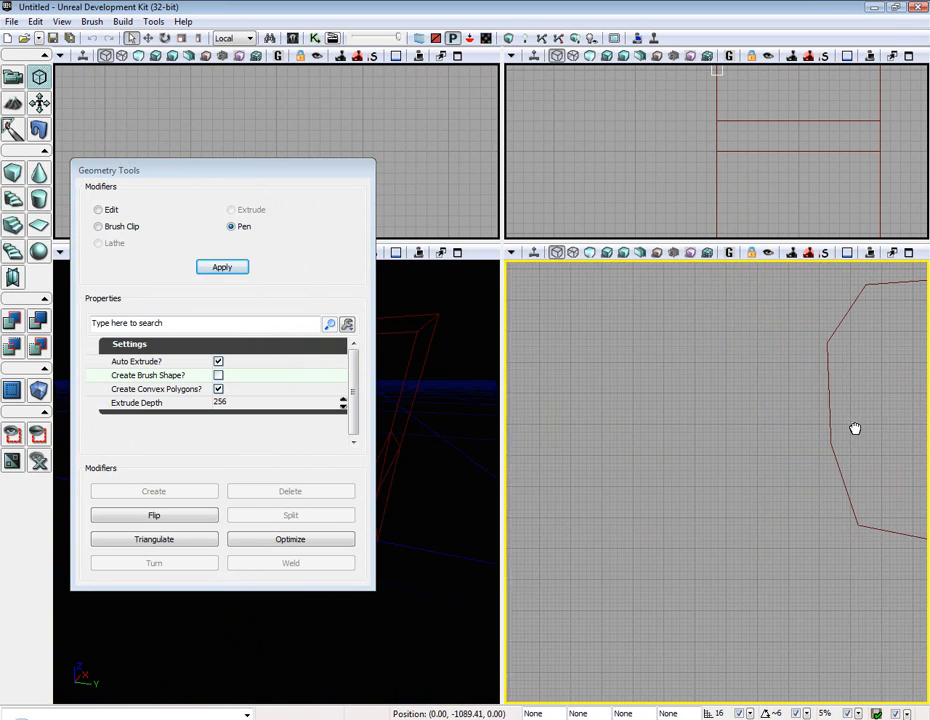
mouse_move(218, 388)
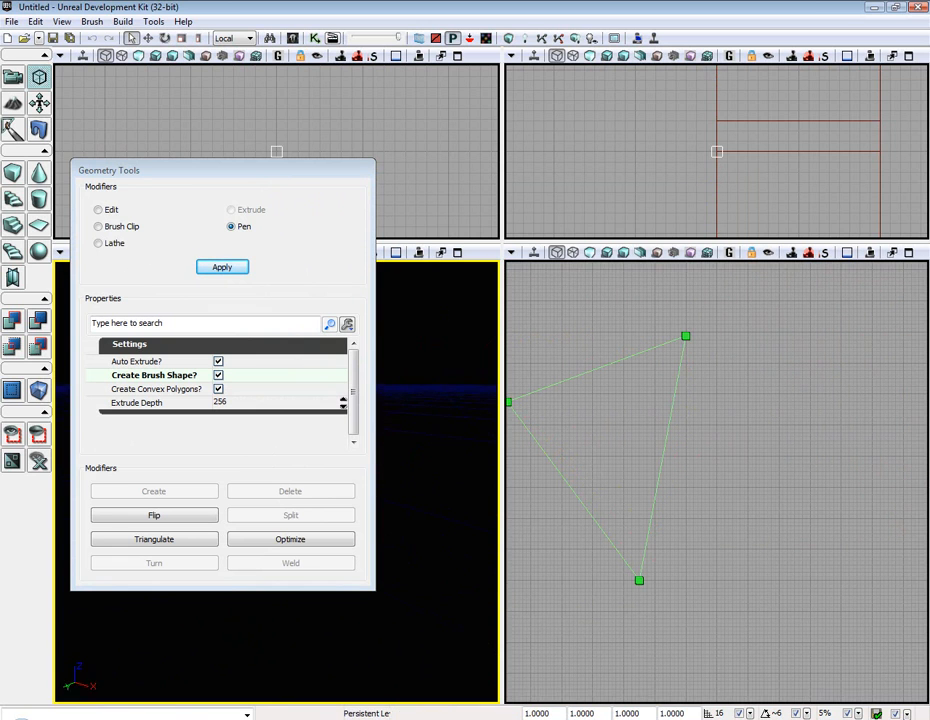
Apply Lathe to the triangle shape and dismiss the triangulation failure message
click(222, 266)
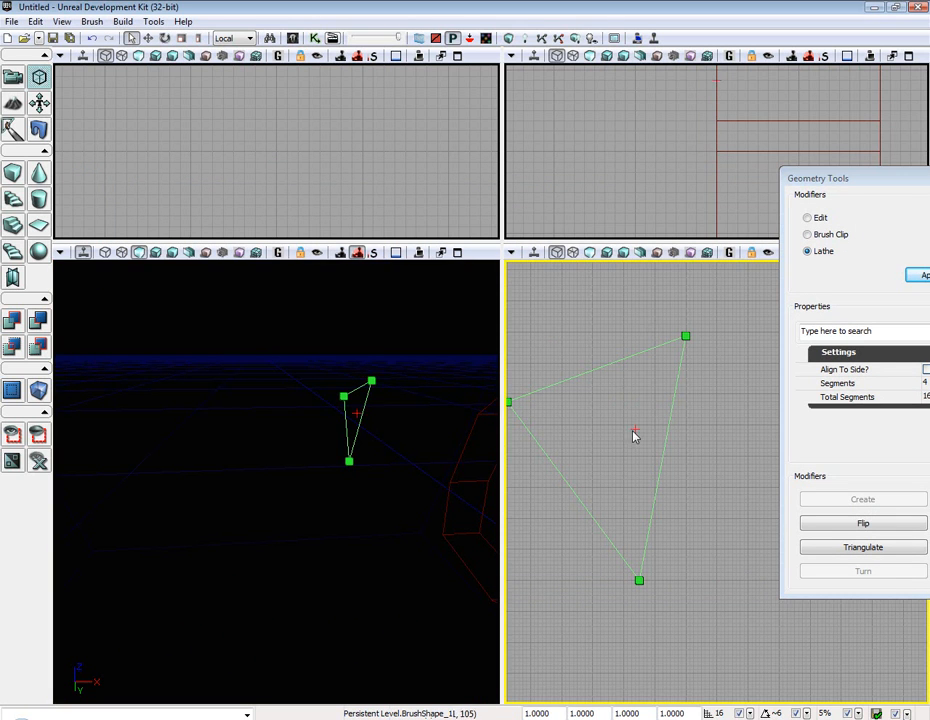
mouse_move(365, 424)
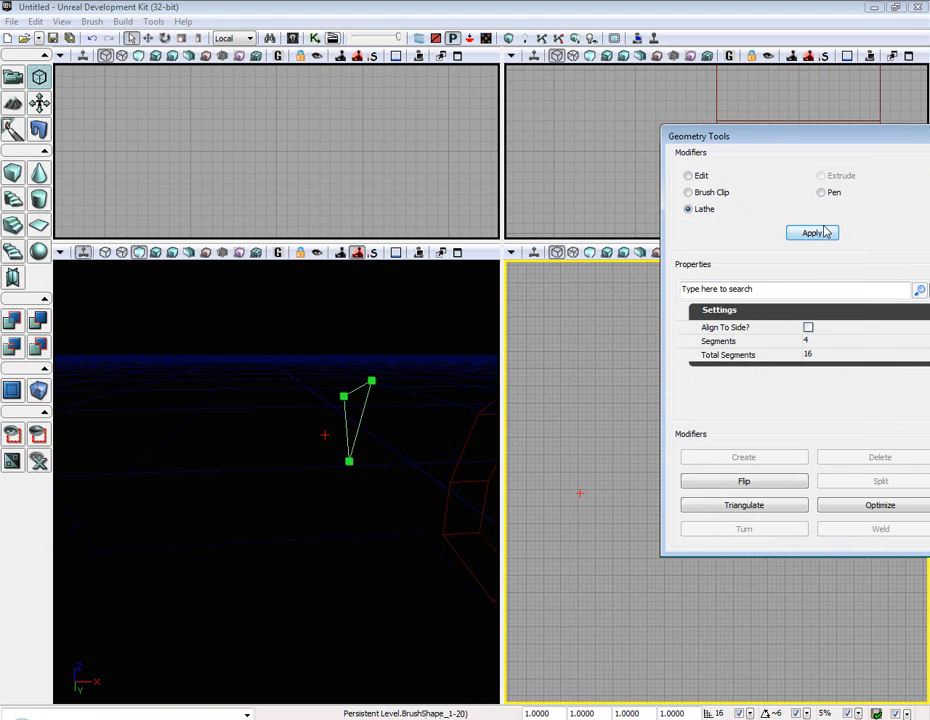
click(811, 232)
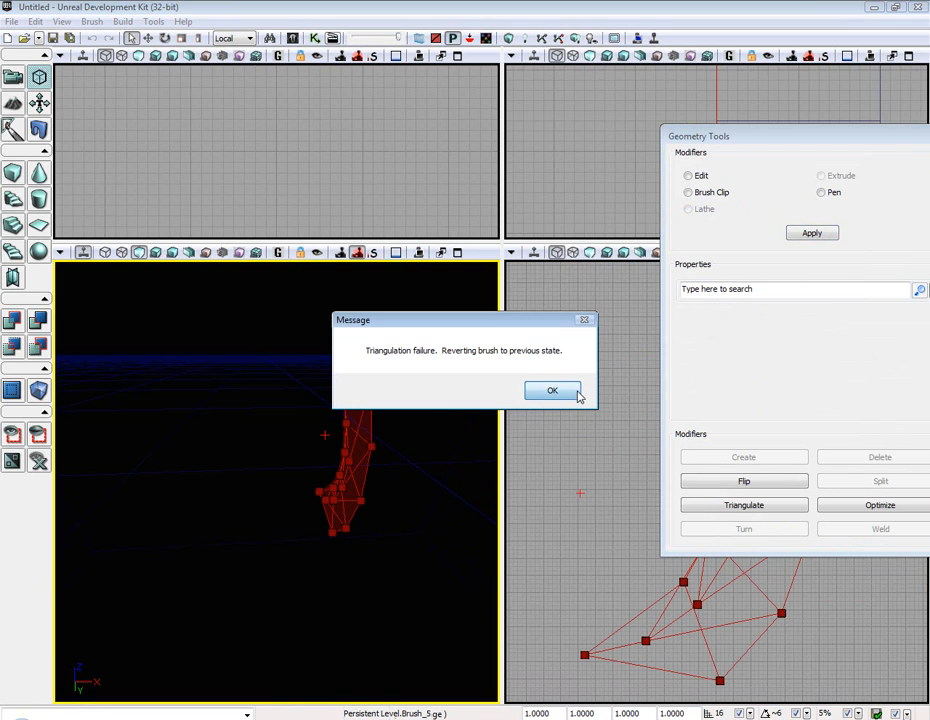
click(551, 390)
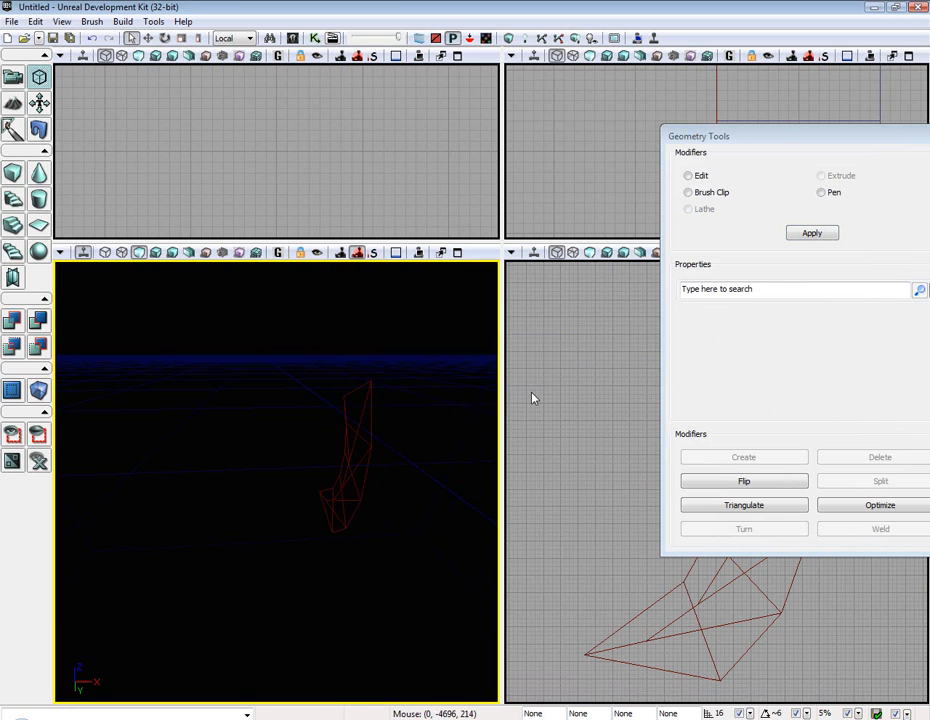